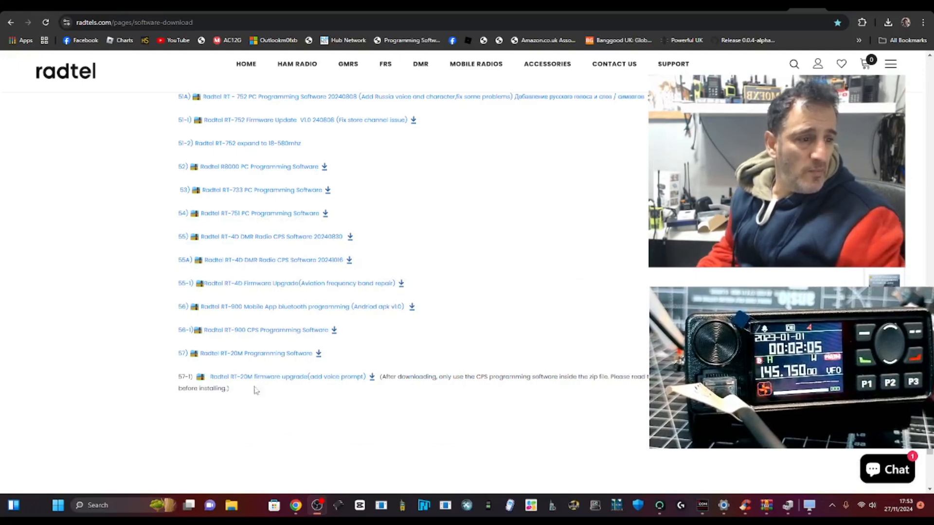
pyautogui.moveTo(268, 371)
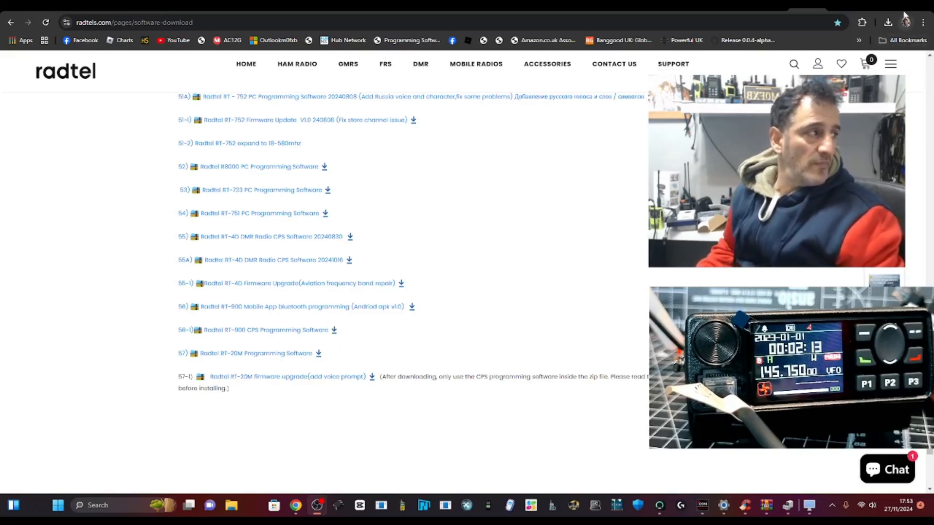
# - Open the downloaded RT20M_Upgrade_1107.zip archive from Chrome's downloads
pyautogui.click(887, 22)
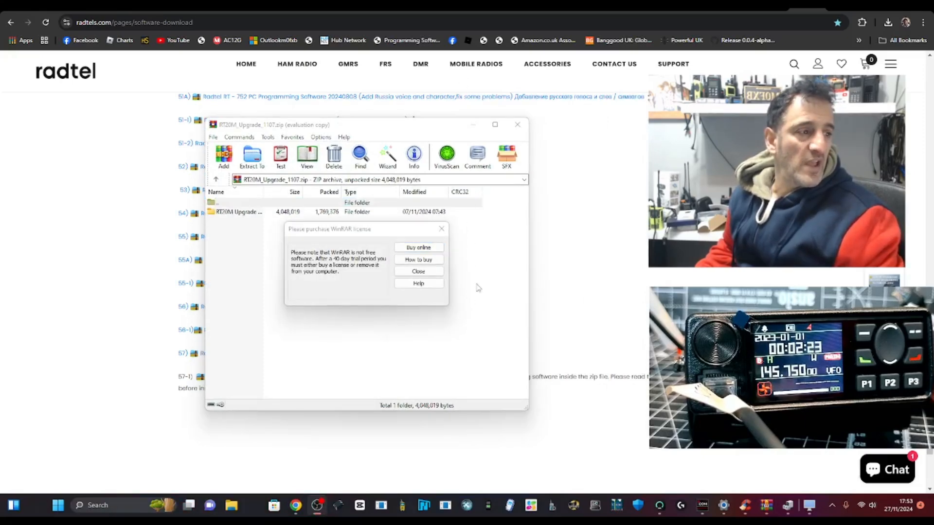
# - Dismiss the WinRAR license reminder and open the RT20M Upgrade 1107 folder
pyautogui.click(417, 272)
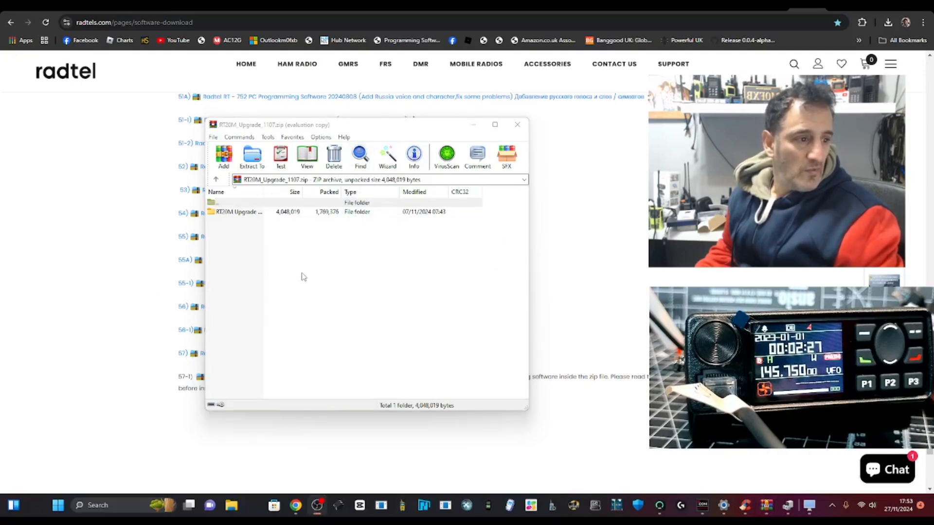
pyautogui.moveTo(226, 217)
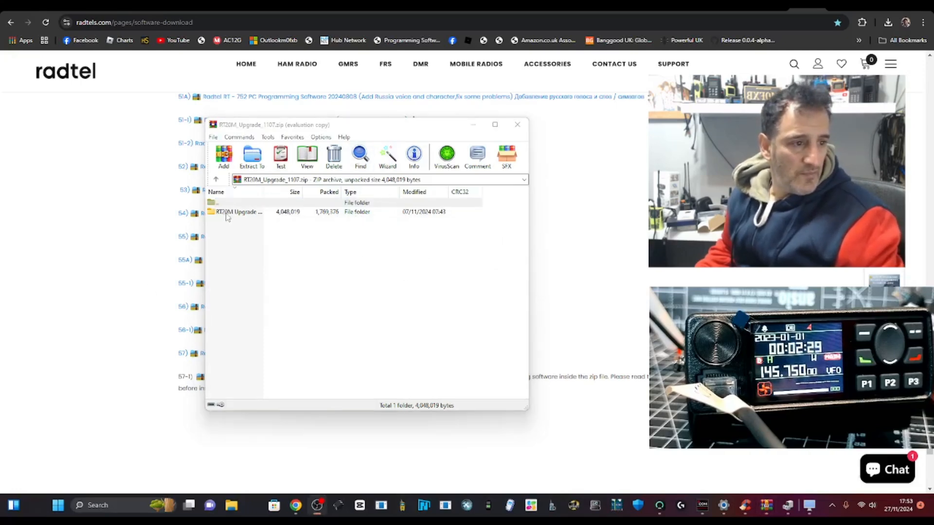
pyautogui.doubleClick(238, 212)
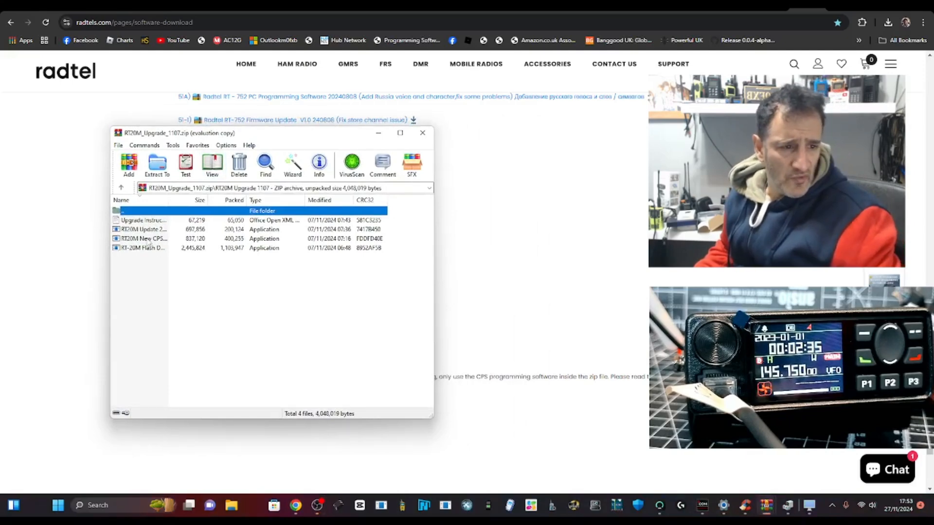
# - Briefly launch the RT-20M Flash Download tool from the archive and close it again
pyautogui.click(143, 229)
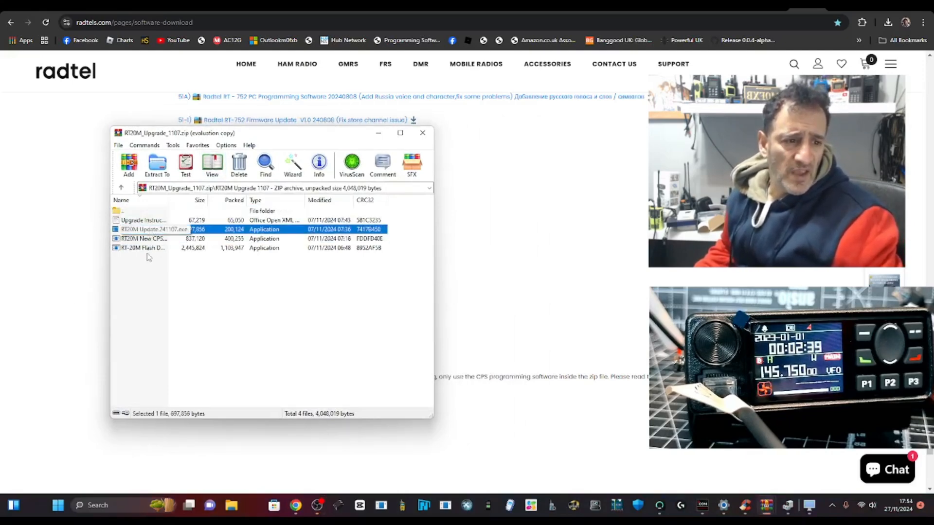
pyautogui.click(157, 248)
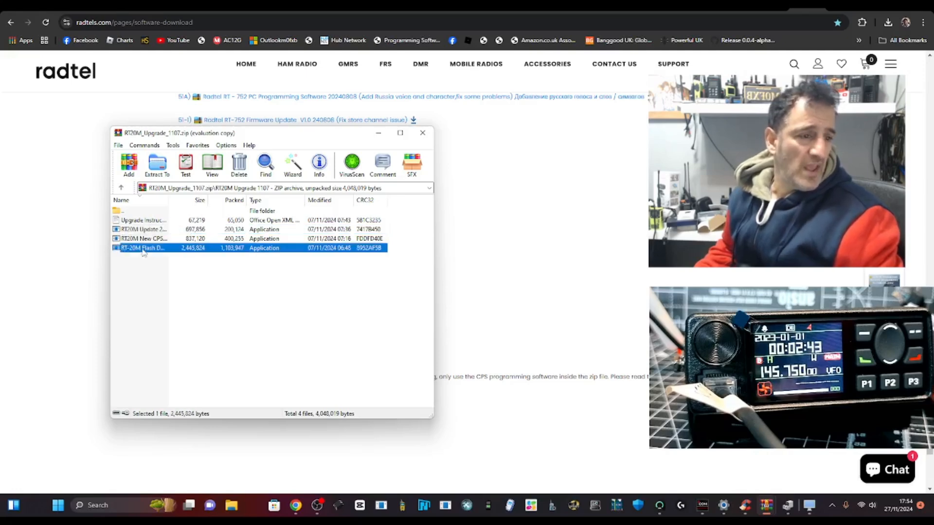
pyautogui.doubleClick(143, 248)
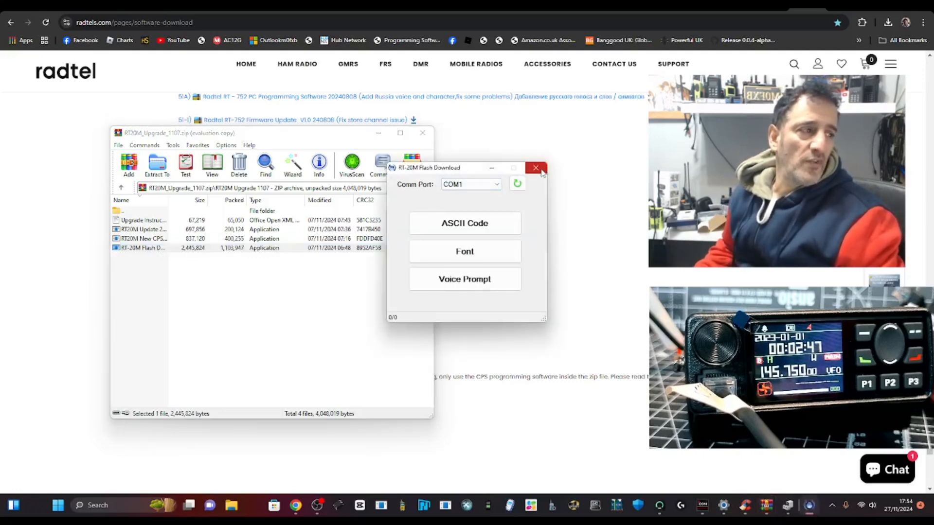
pyautogui.click(535, 168)
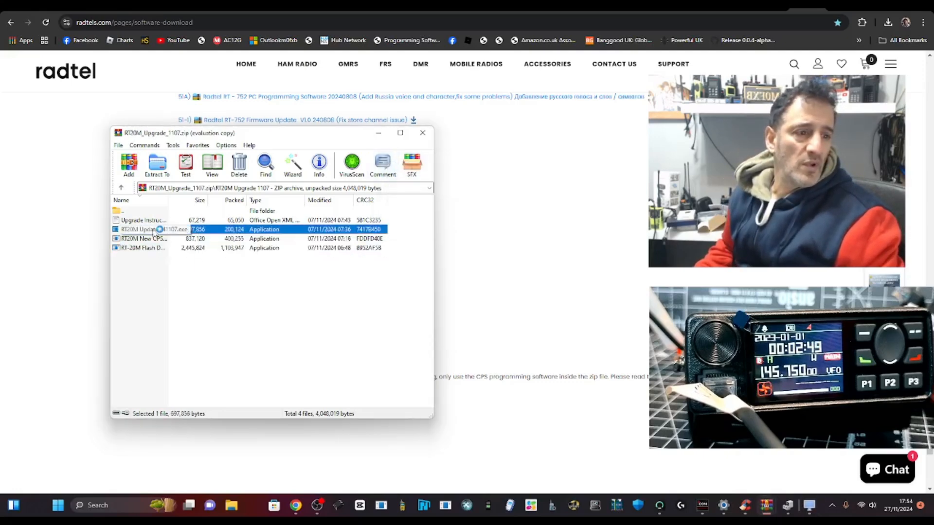
# - Launch RT20M Update.exe and select COM8 as the radio's comm port
pyautogui.doubleClick(158, 230)
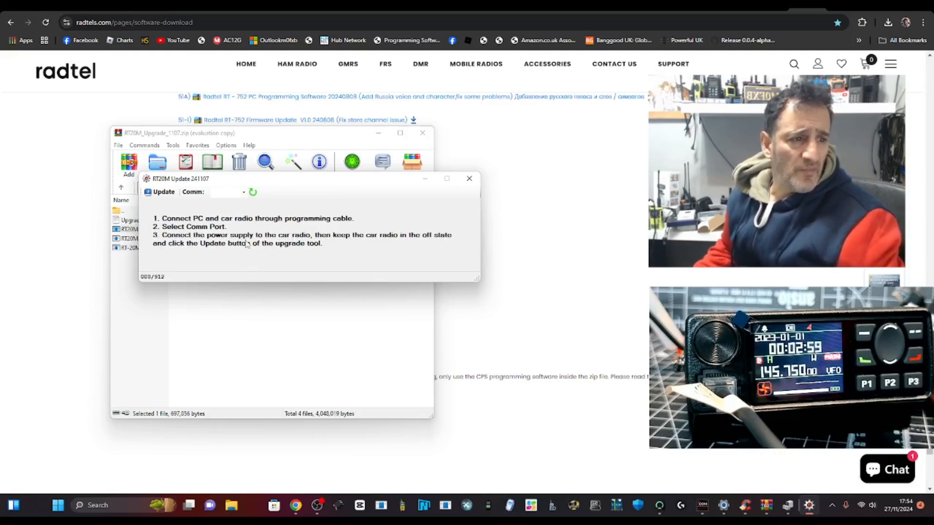
pyautogui.click(243, 191)
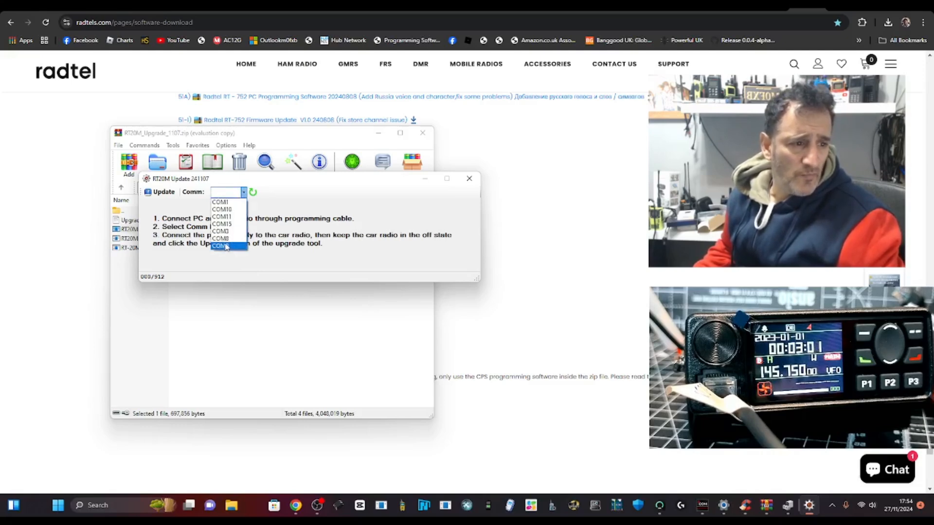
pyautogui.click(221, 245)
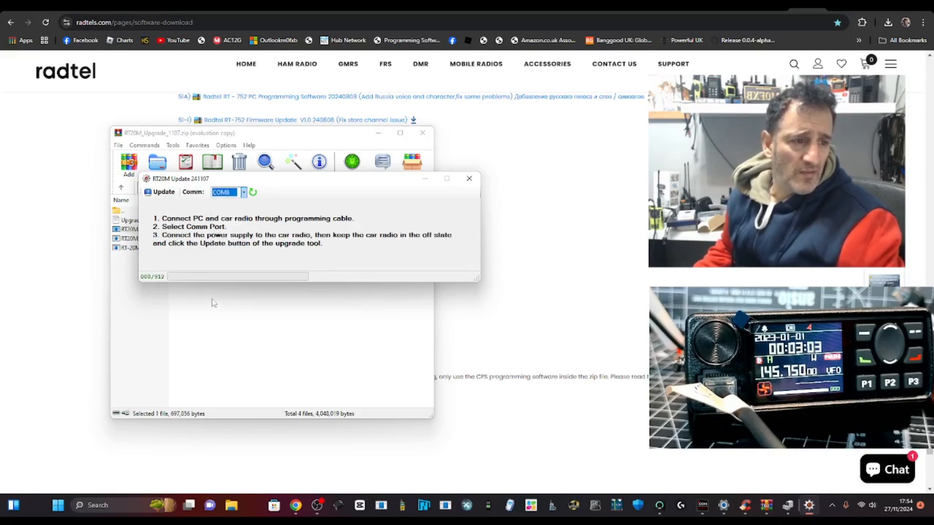
pyautogui.moveTo(230, 331)
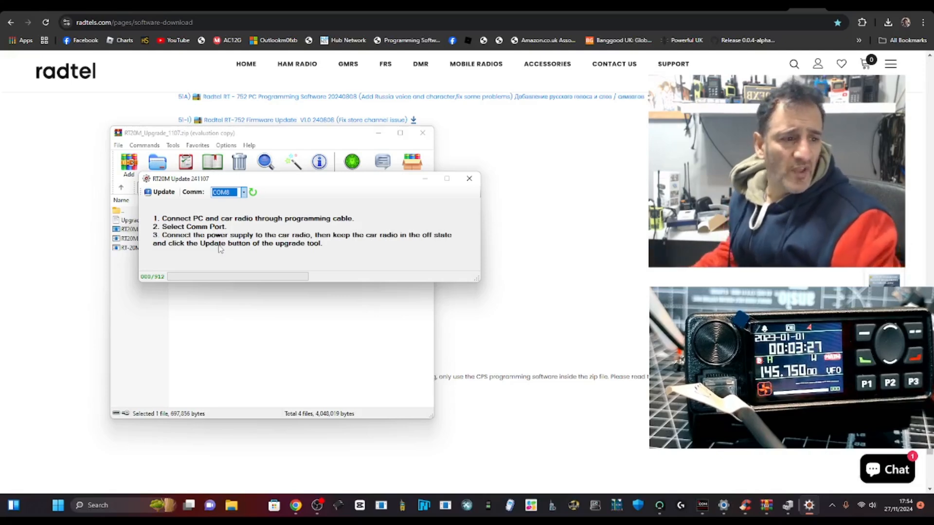
# - Relaunch RT20M Update on COM8 and flash the firmware until the upgrade completes
pyautogui.click(469, 178)
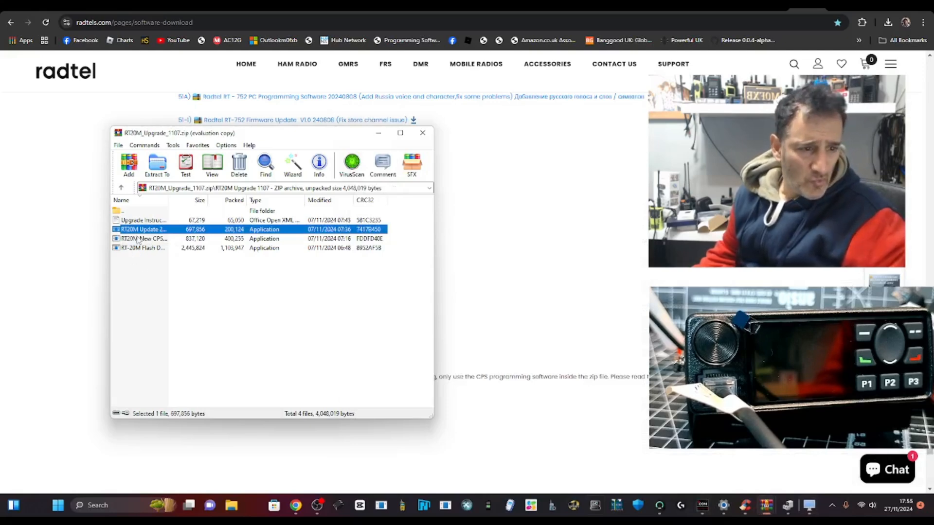
pyautogui.doubleClick(143, 230)
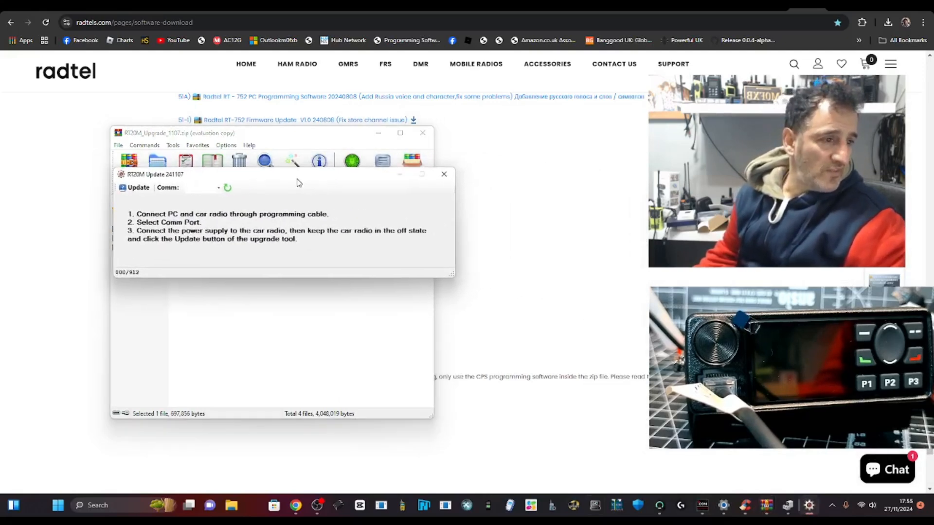
pyautogui.click(218, 187)
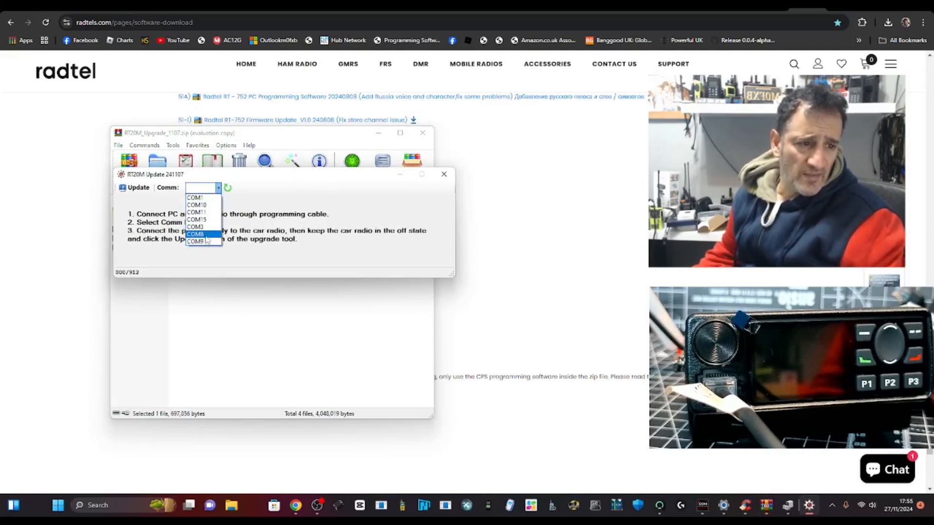
pyautogui.click(195, 233)
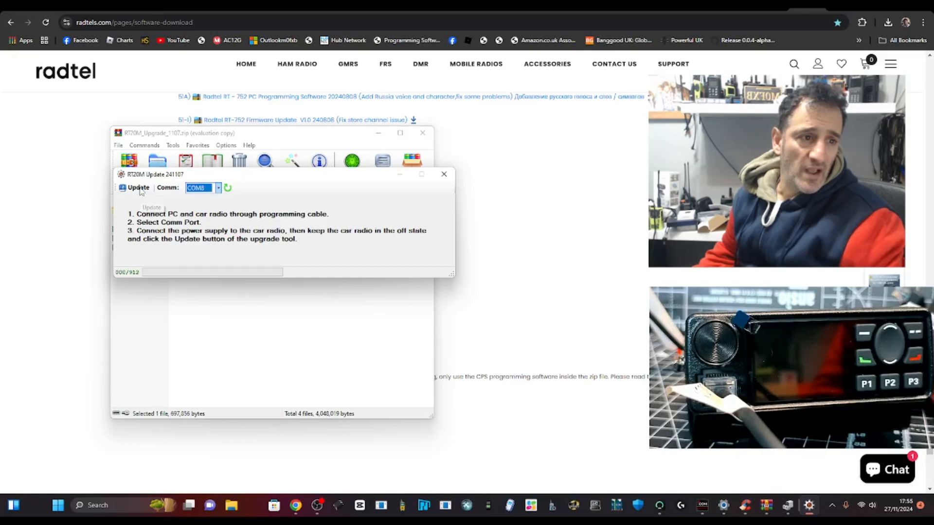
pyautogui.click(137, 188)
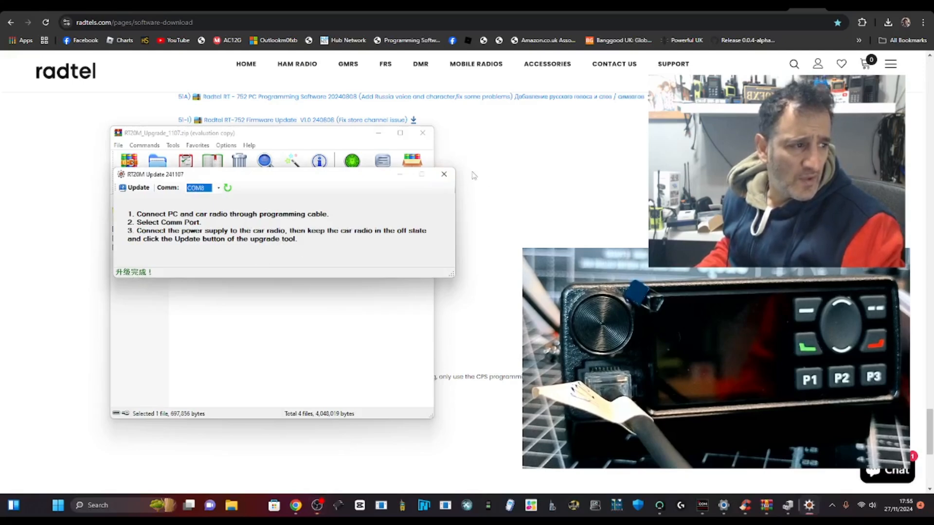
# - Close the updater and launch the RT-20M Flash Download tool
pyautogui.click(443, 175)
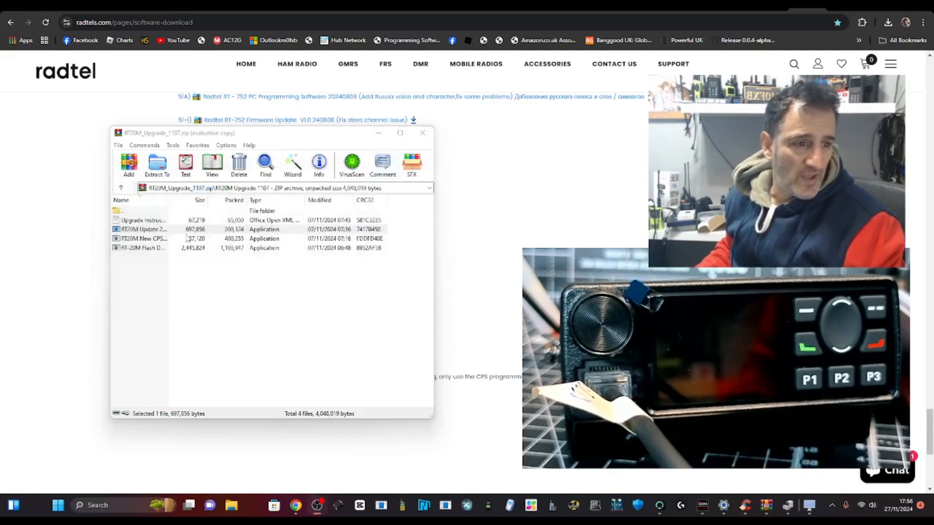
pyautogui.click(143, 239)
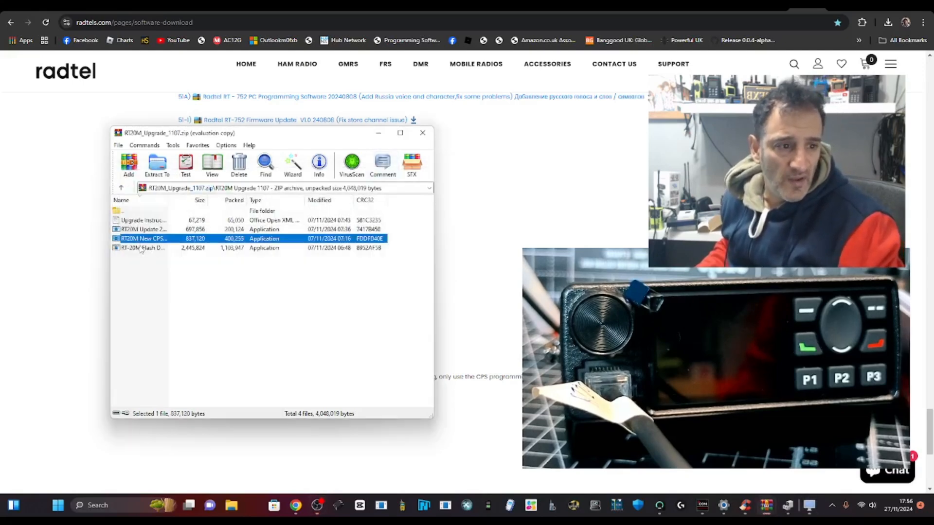
pyautogui.doubleClick(143, 248)
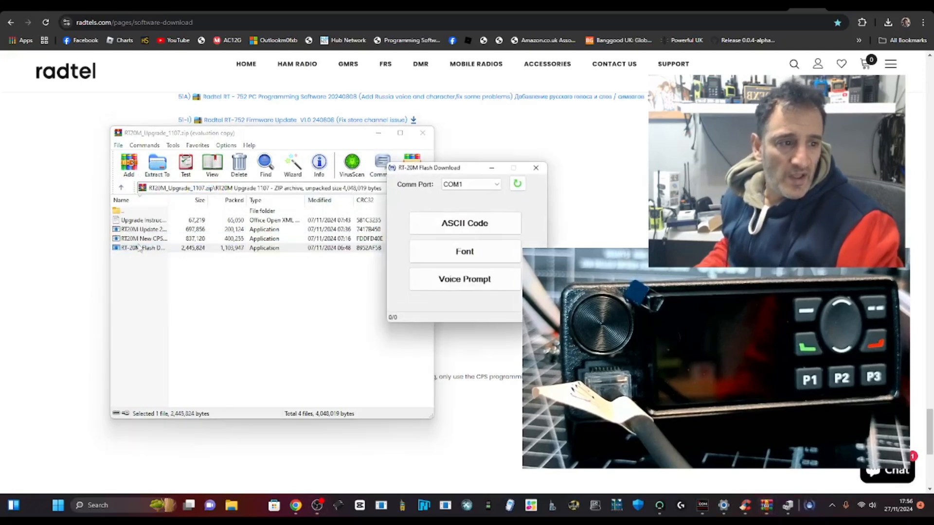
pyautogui.moveTo(429, 167); pyautogui.dragTo(258, 176)
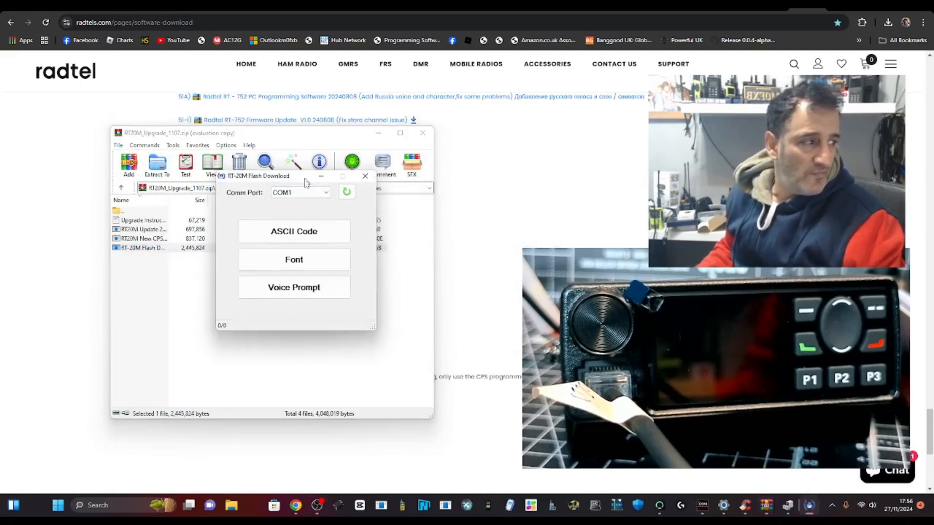
# - Select COM8 and download the ASCII code and font data to the radio
pyautogui.click(299, 191)
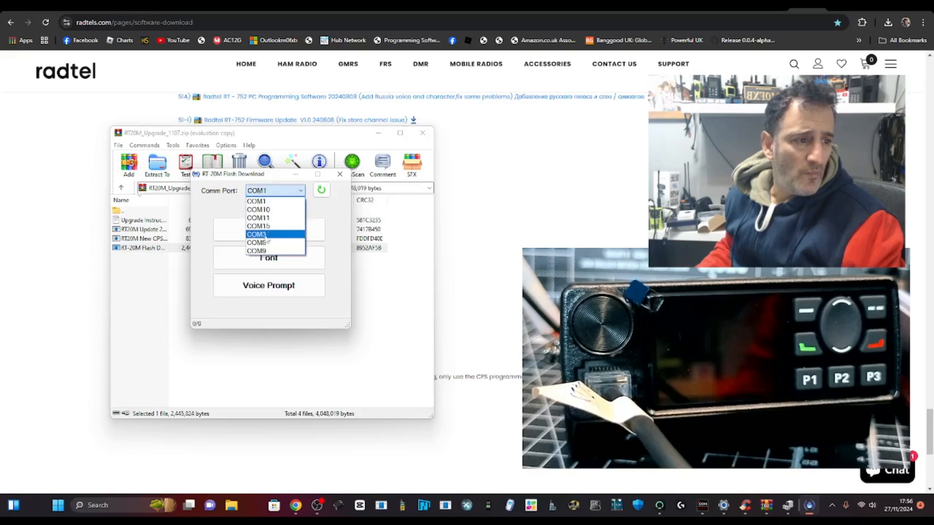
pyautogui.click(257, 234)
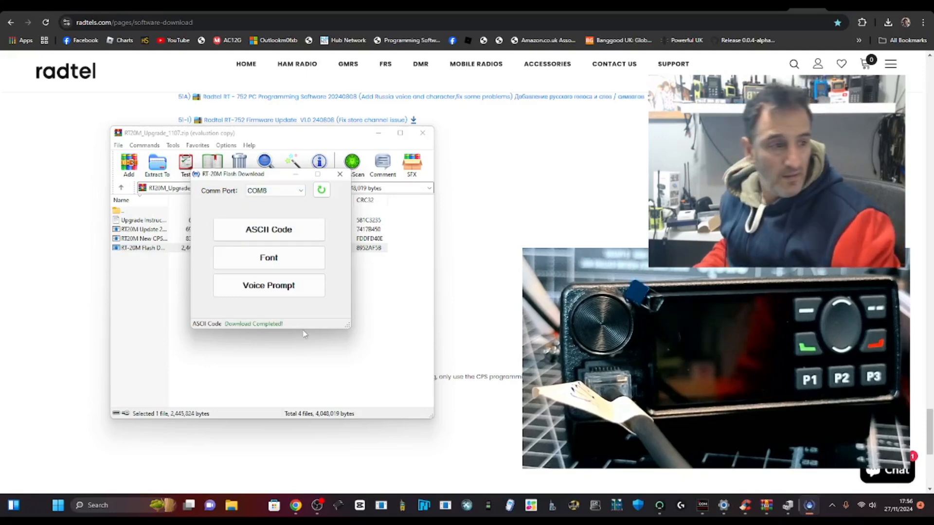
pyautogui.click(269, 256)
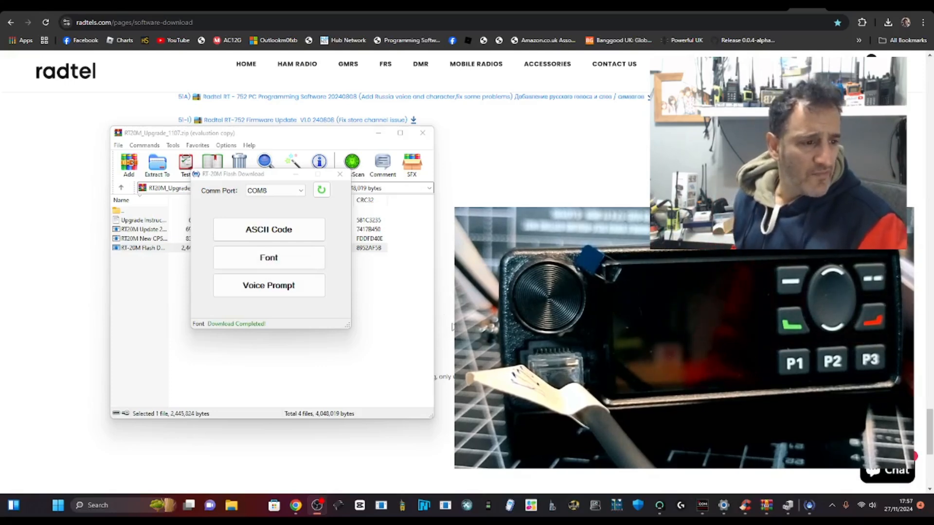
# - Start the Voice Prompt transfer of 506 parts to the radio
pyautogui.click(268, 285)
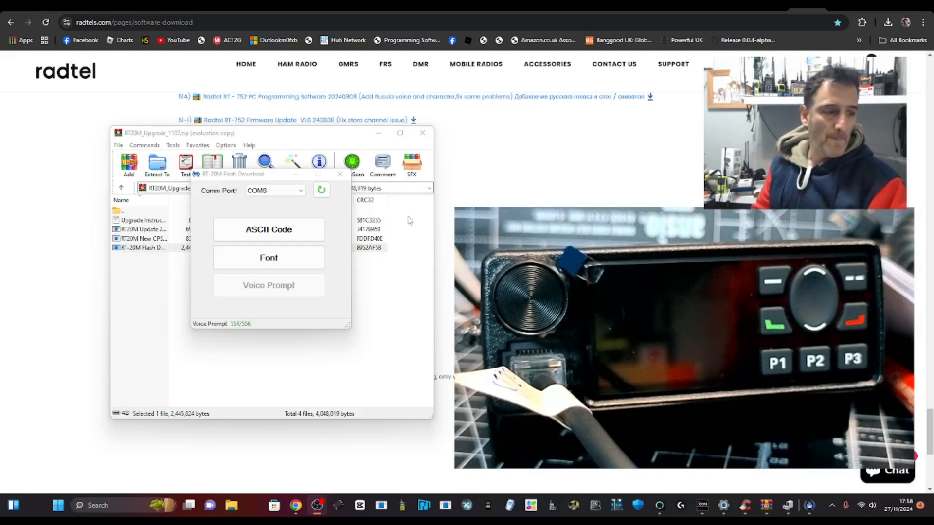
pyautogui.click(268, 285)
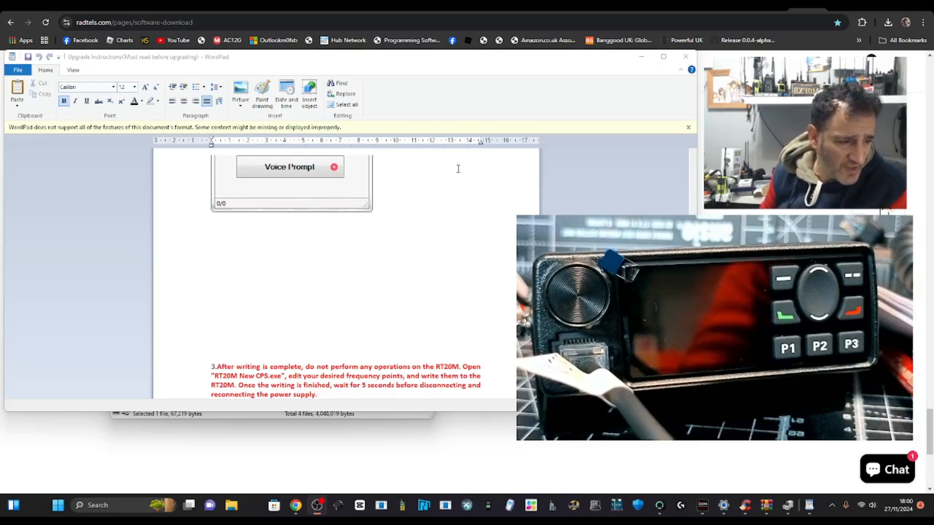
pyautogui.moveTo(603, 99)
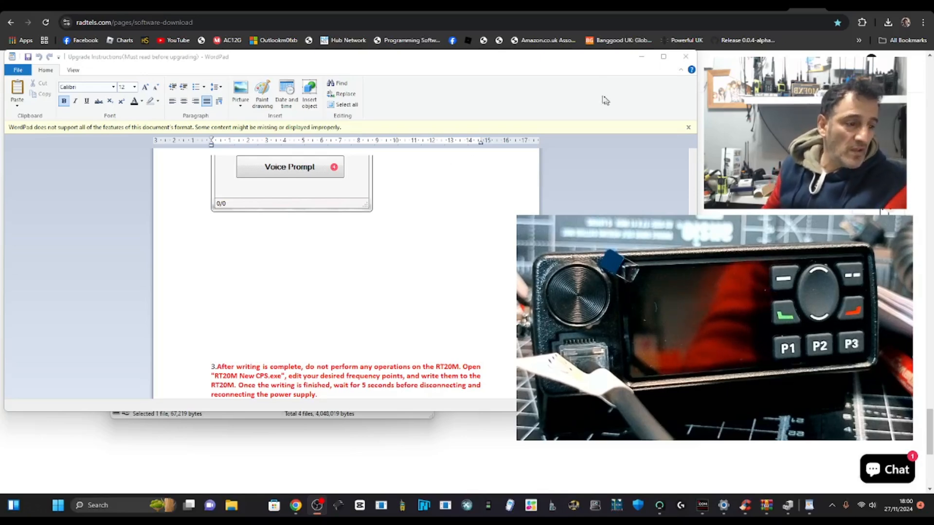
pyautogui.moveTo(573, 75)
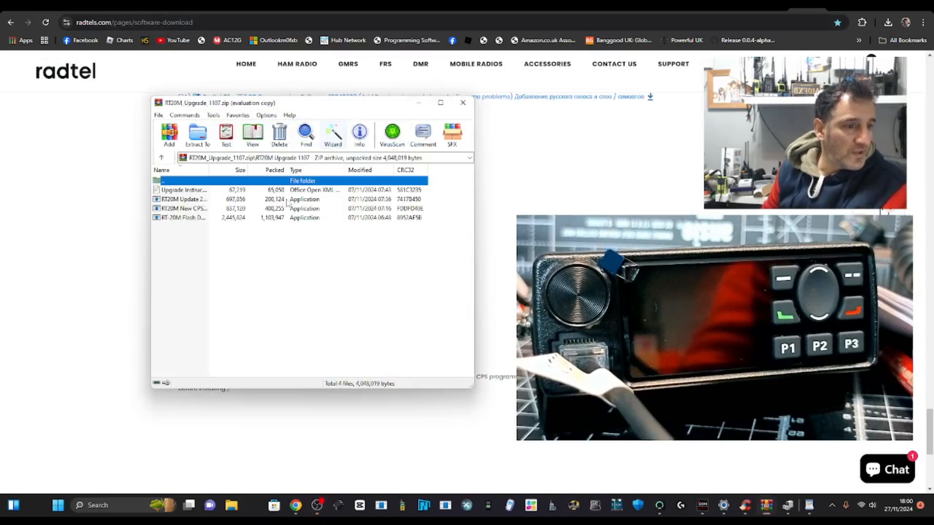
# - Run RT20M New CPS.exe from the WinRAR archive
pyautogui.click(185, 208)
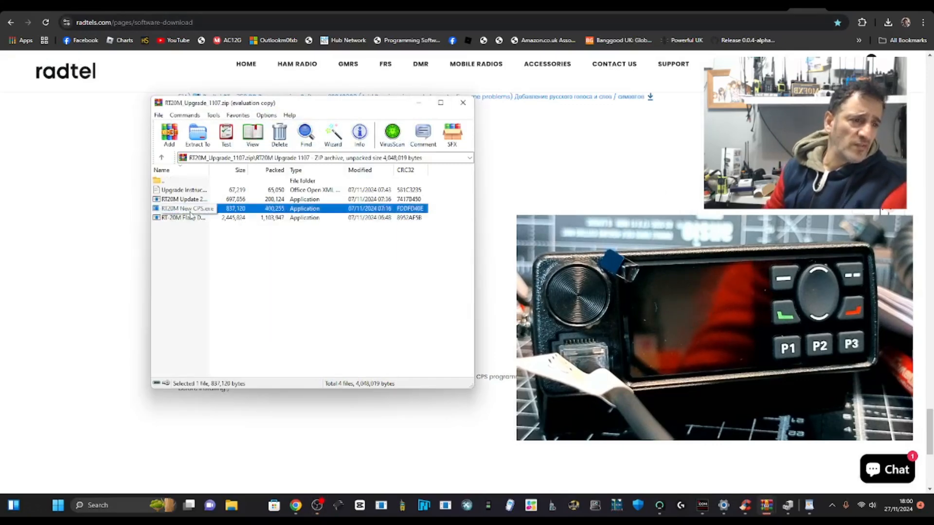
pyautogui.doubleClick(187, 208)
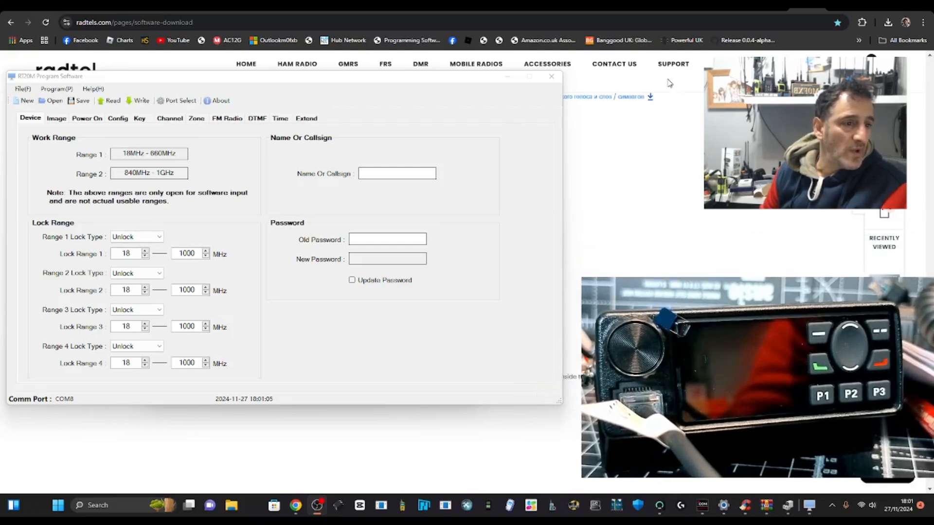
pyautogui.moveTo(115, 124)
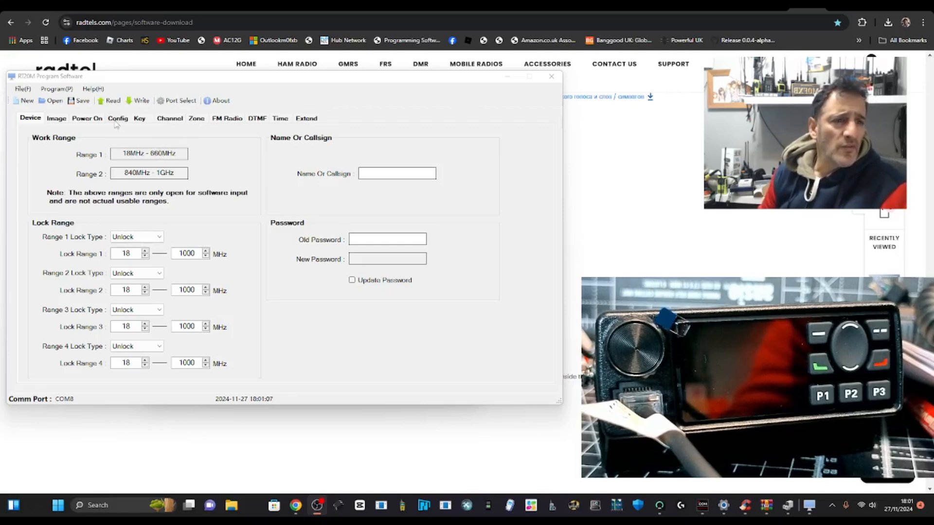
# - Go to the Channel table and enter 434.550 as channel 1's receive frequency
pyautogui.click(57, 118)
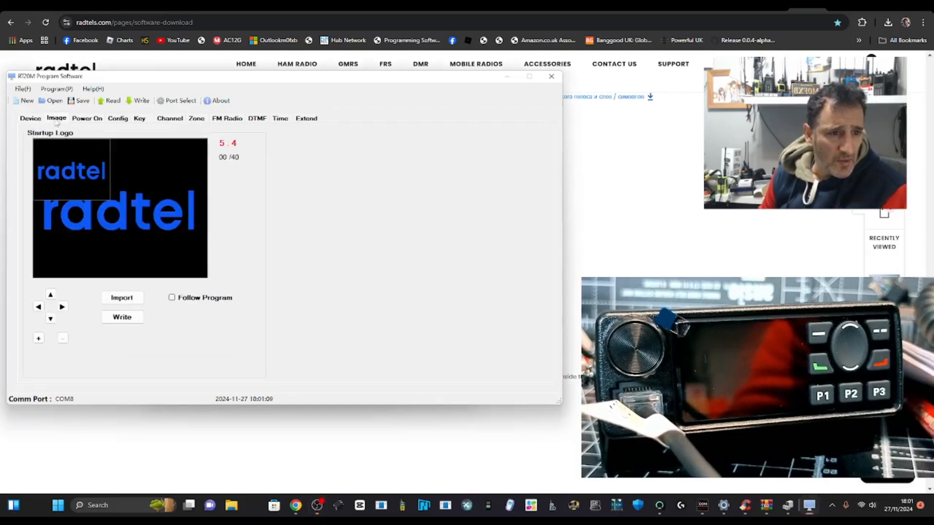
pyautogui.click(118, 118)
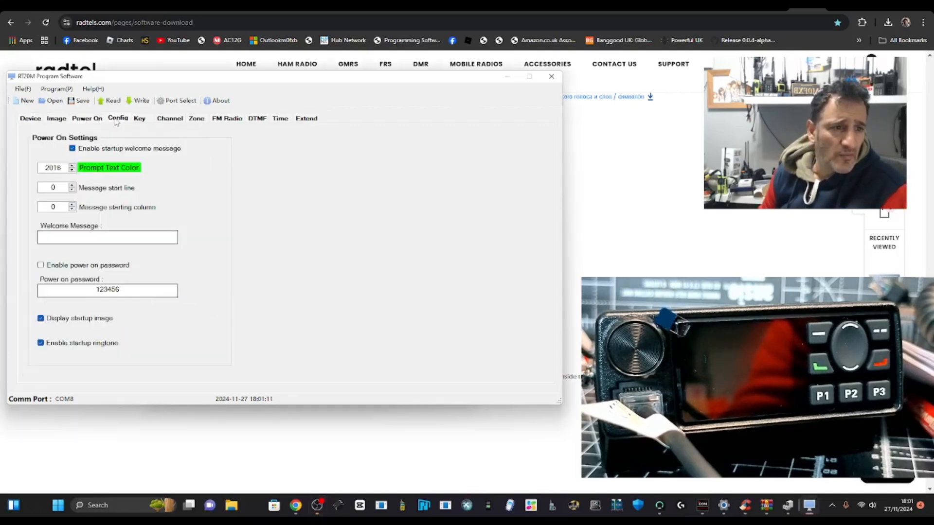
pyautogui.click(139, 117)
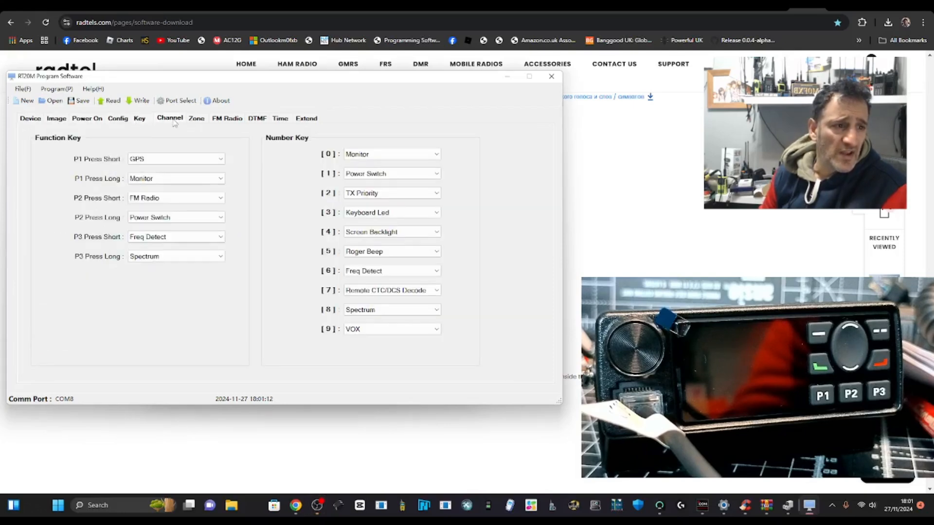
pyautogui.click(169, 117)
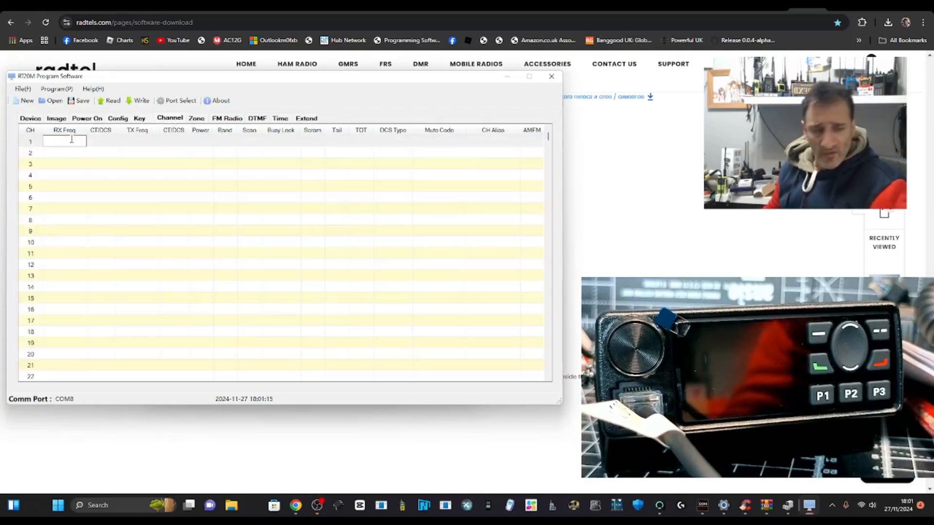
pyautogui.write('434')
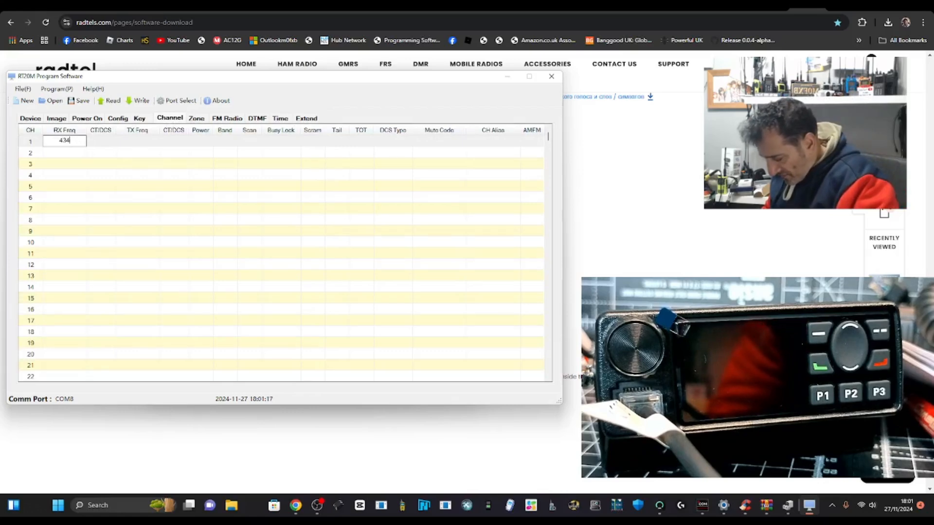
pyautogui.write('.590')
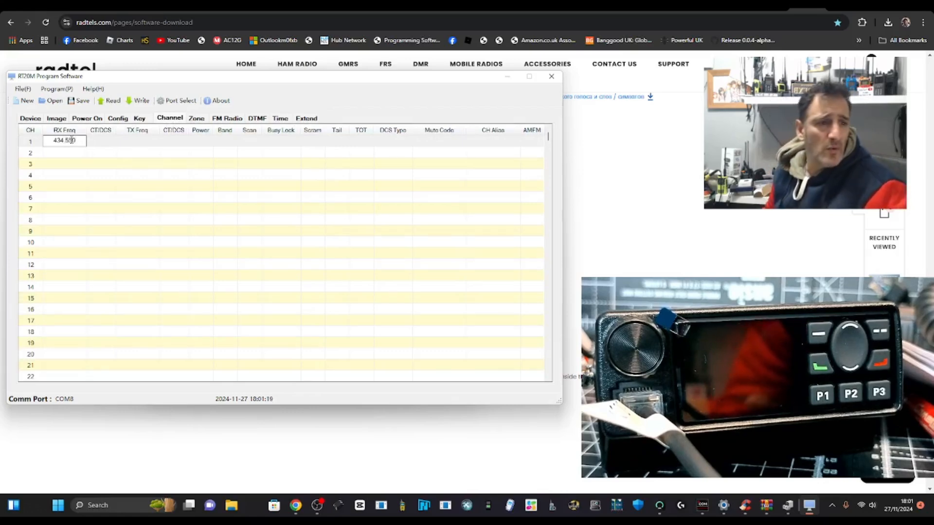
# - Leave channel 1's receive tone at None and set its transmit tone to 77.0
pyautogui.click(111, 140)
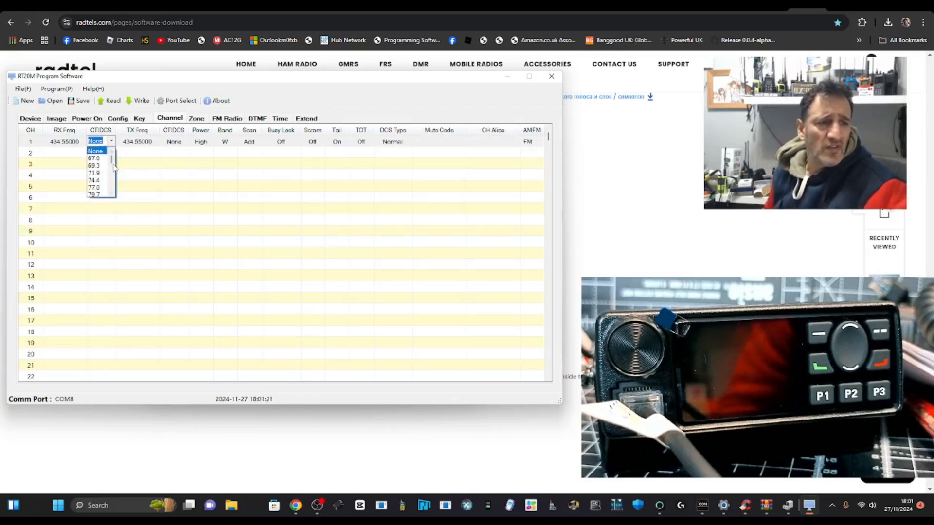
pyautogui.click(95, 187)
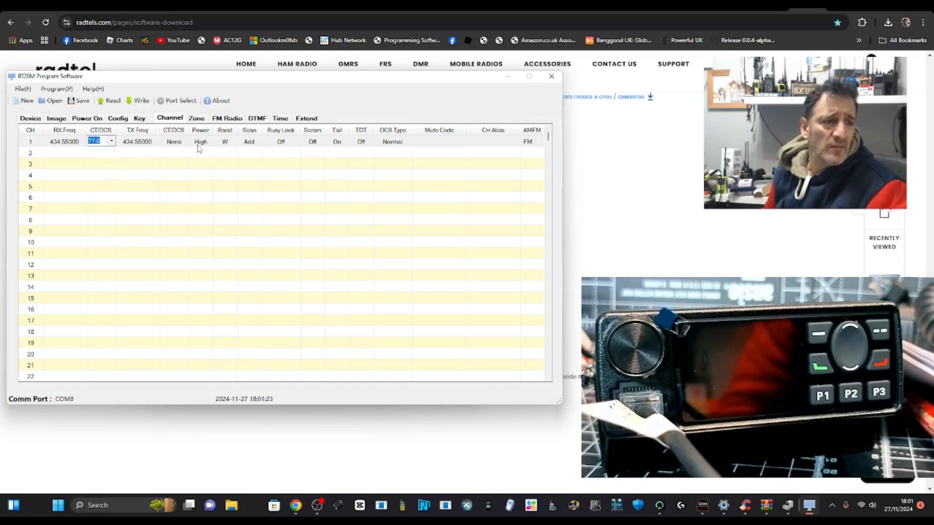
pyautogui.moveTo(253, 148)
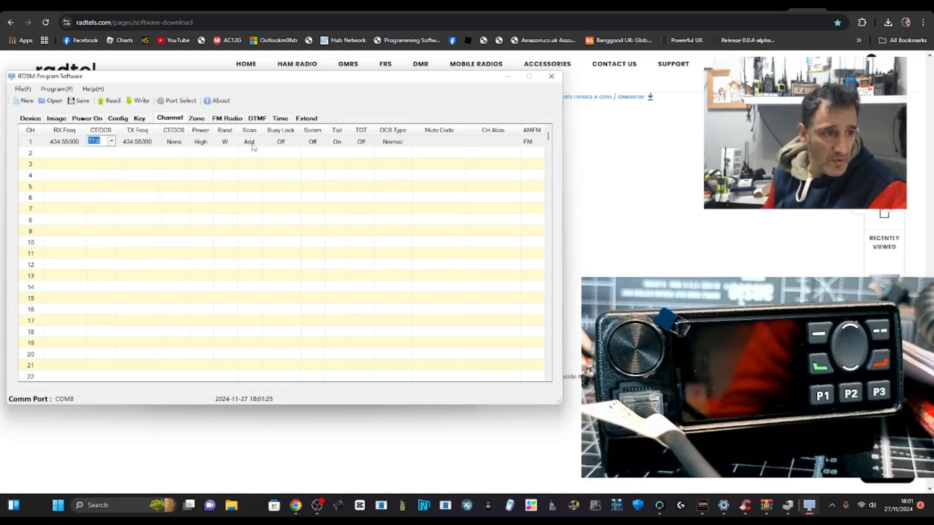
pyautogui.click(110, 141)
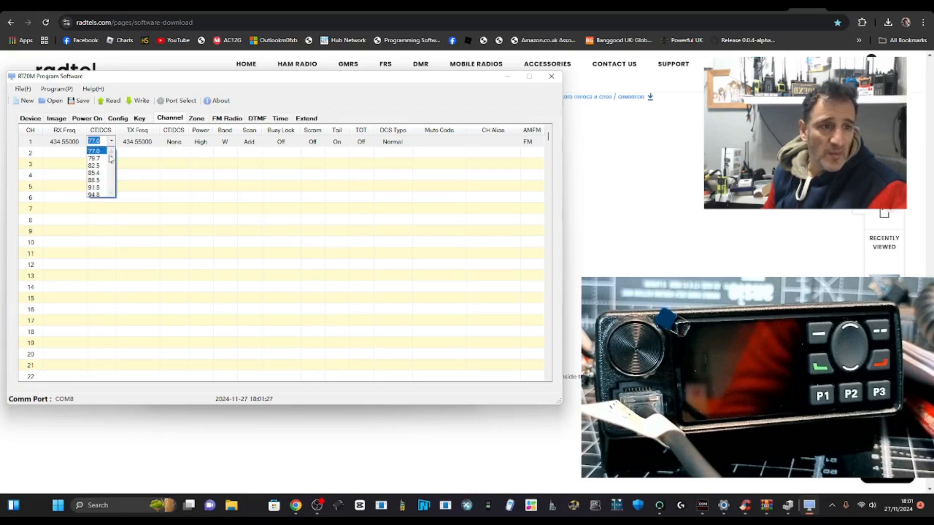
pyautogui.click(96, 141)
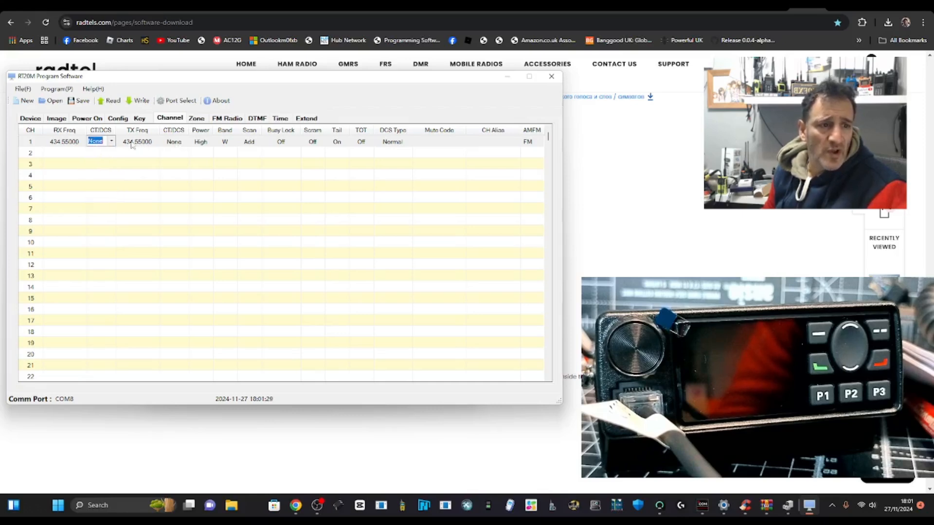
pyautogui.click(183, 141)
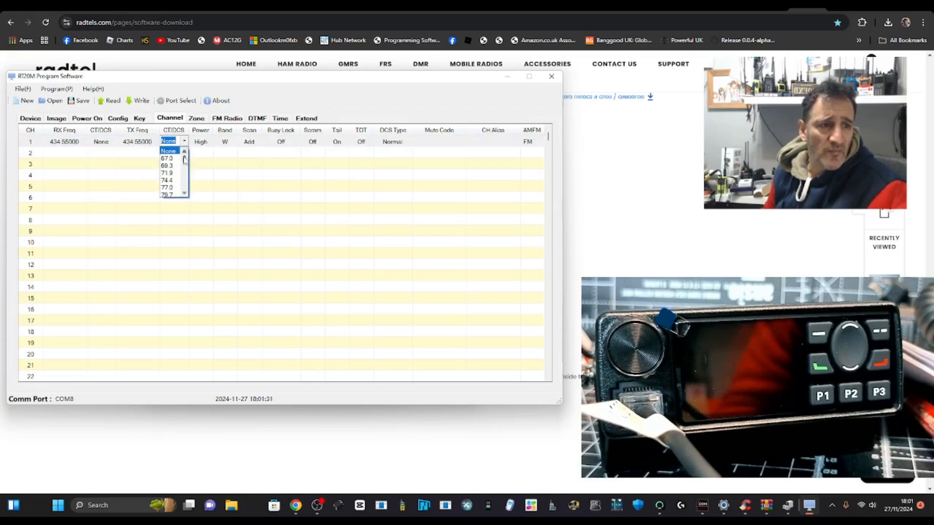
pyautogui.click(166, 187)
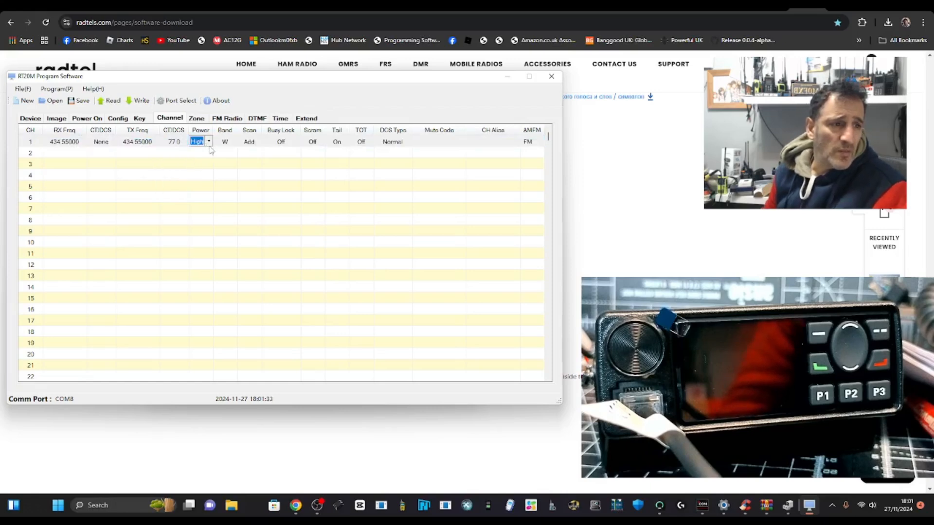
# - Set channel 1 to Low power, narrow band, with alias HUBNET
pyautogui.click(201, 142)
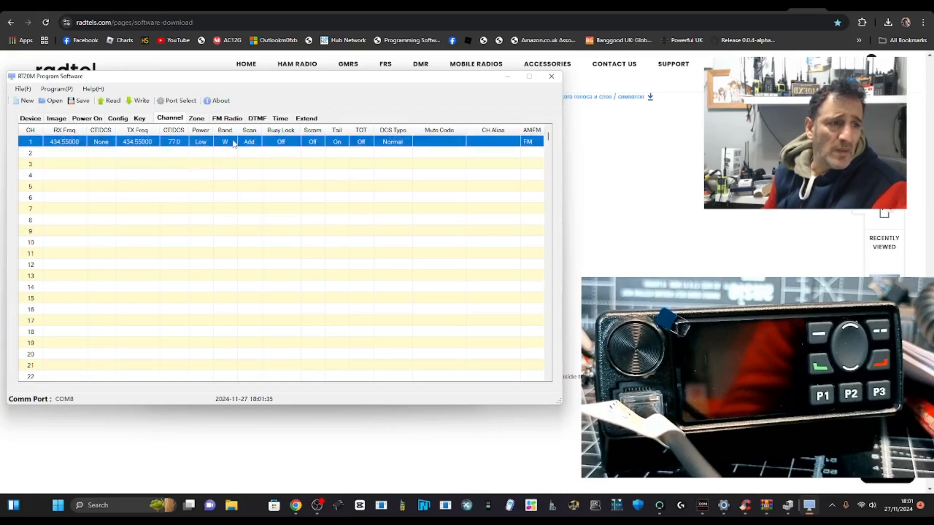
pyautogui.click(225, 142)
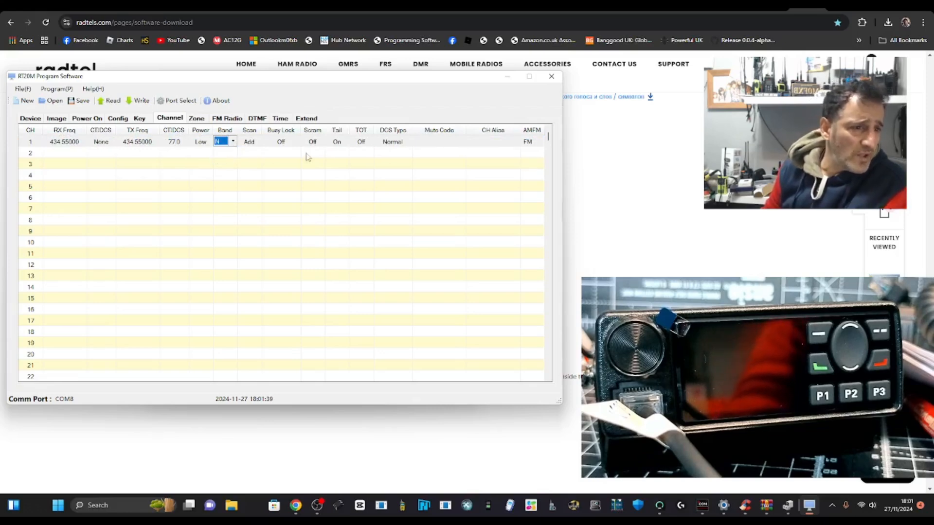
pyautogui.click(492, 142)
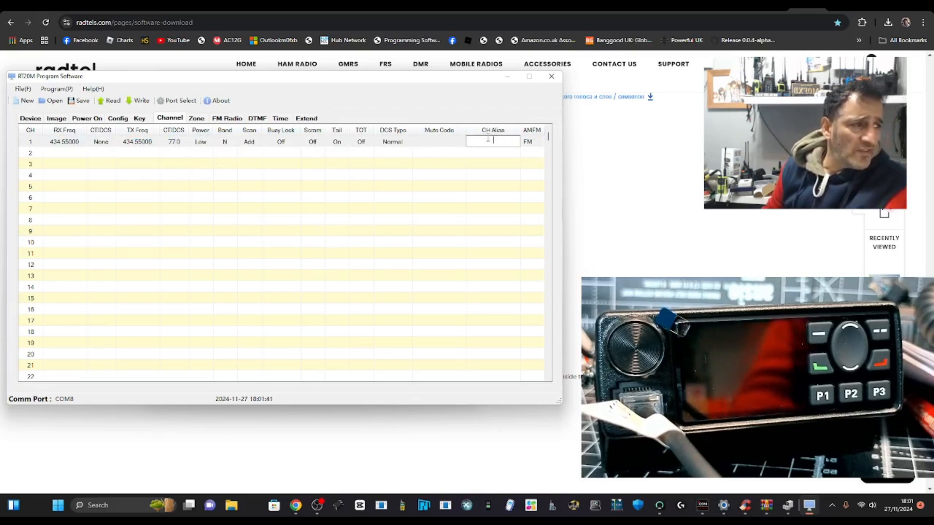
pyautogui.write('Hi')
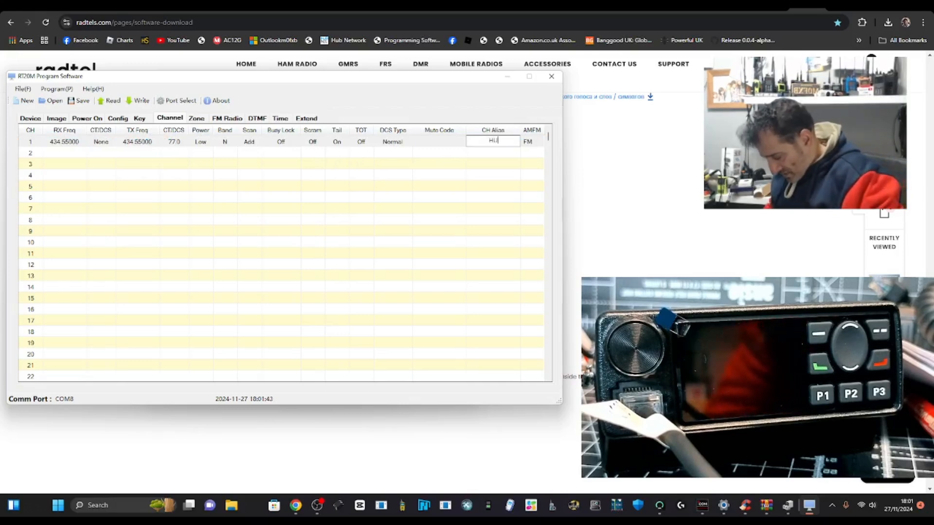
pyautogui.write('HUBNET')
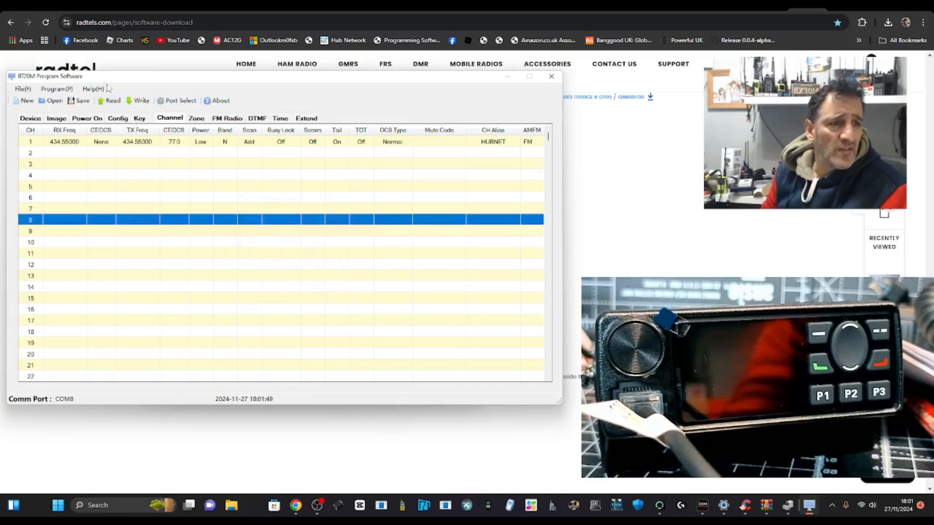
# - Write the channel 1 settings to the radio via the Write Information dialog
pyautogui.click(141, 100)
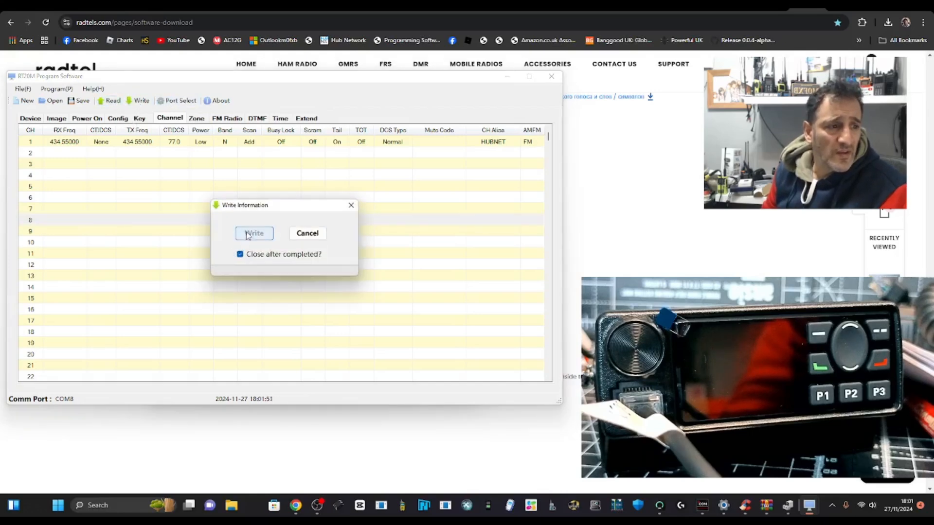
pyautogui.moveTo(468, 274)
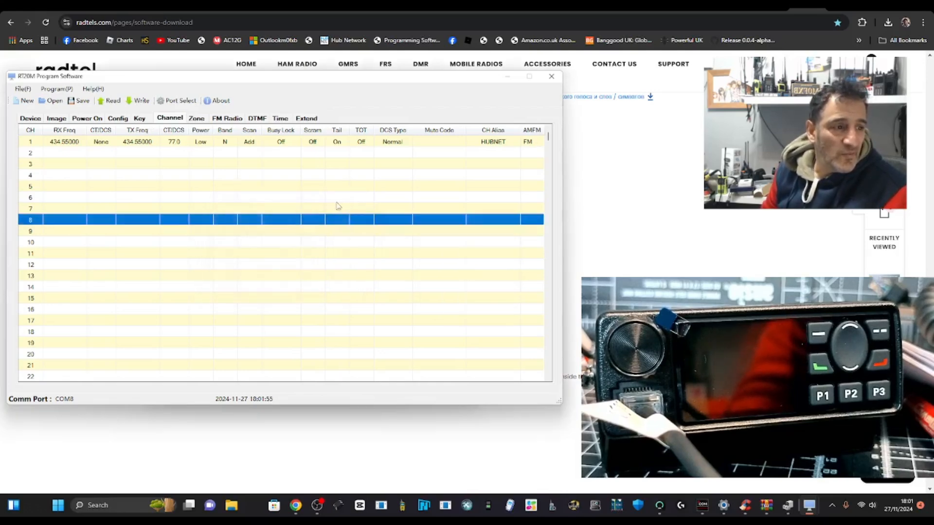
pyautogui.click(64, 197)
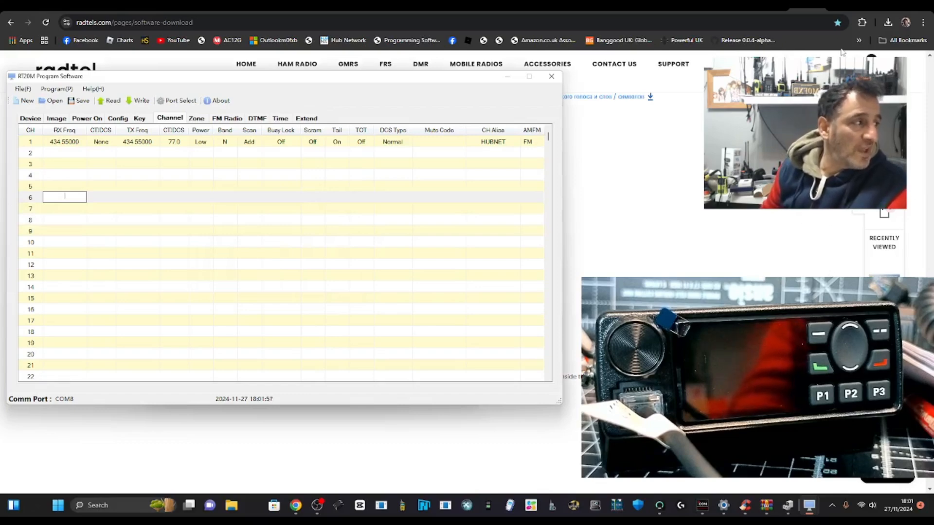